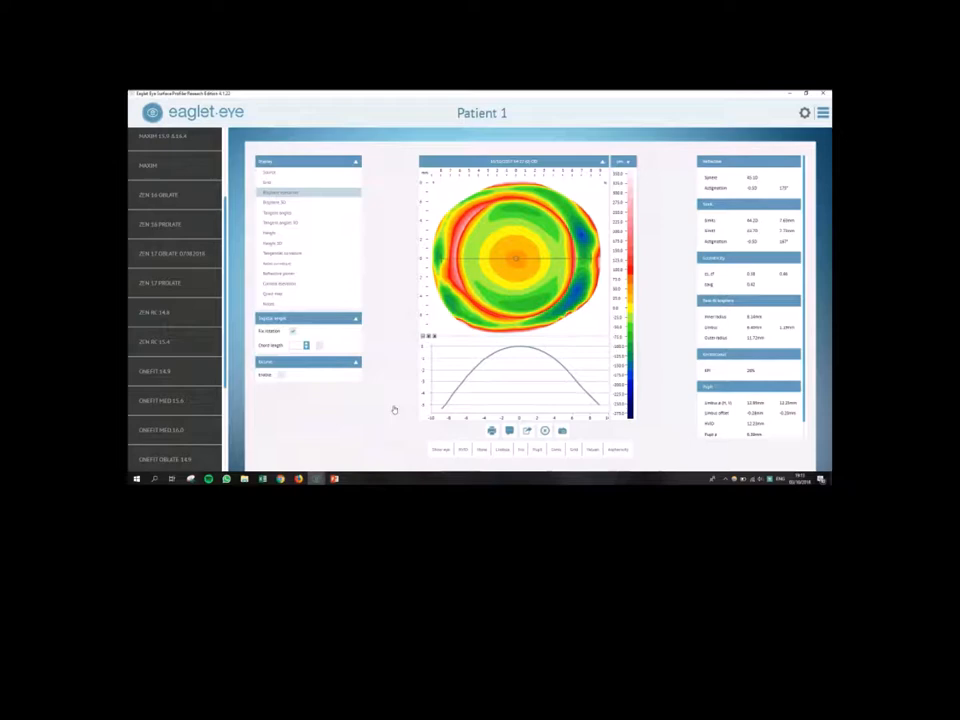
Step: Load the ONEFIT 14.9 lens simulation for Patient 1's scan
click(157, 371)
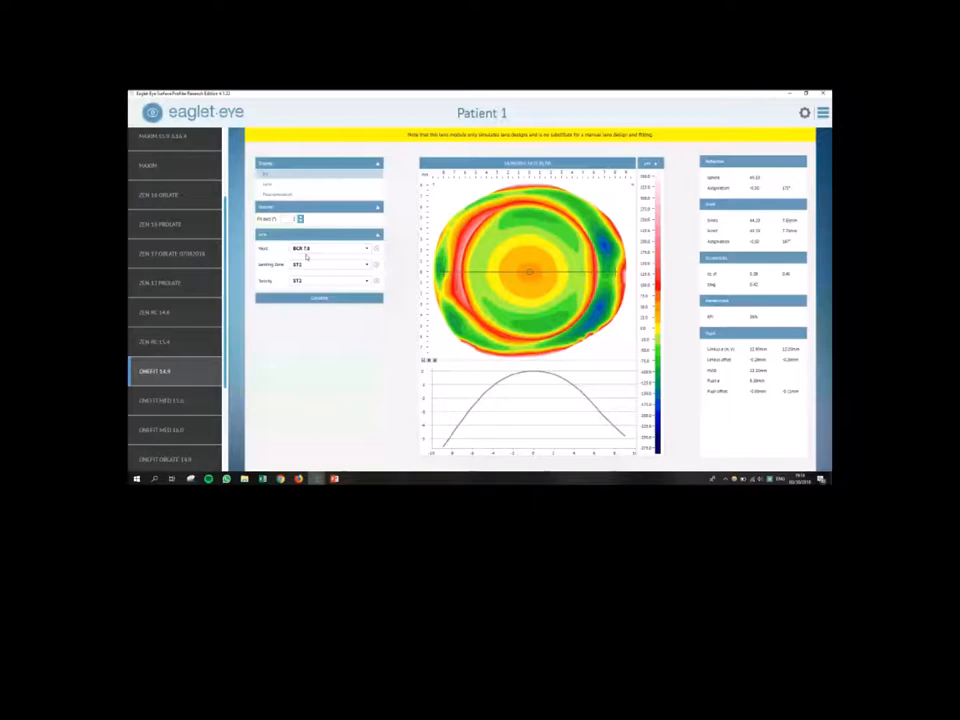
click(320, 297)
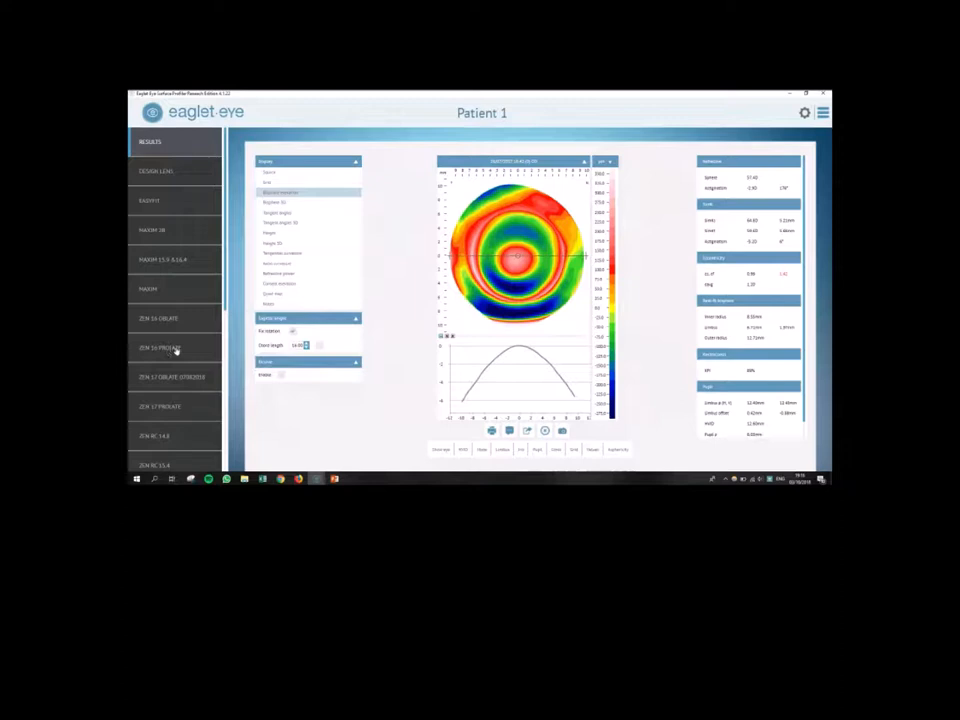
Step: Set the sagittal height chord length to 14.00 mm
click(158, 348)
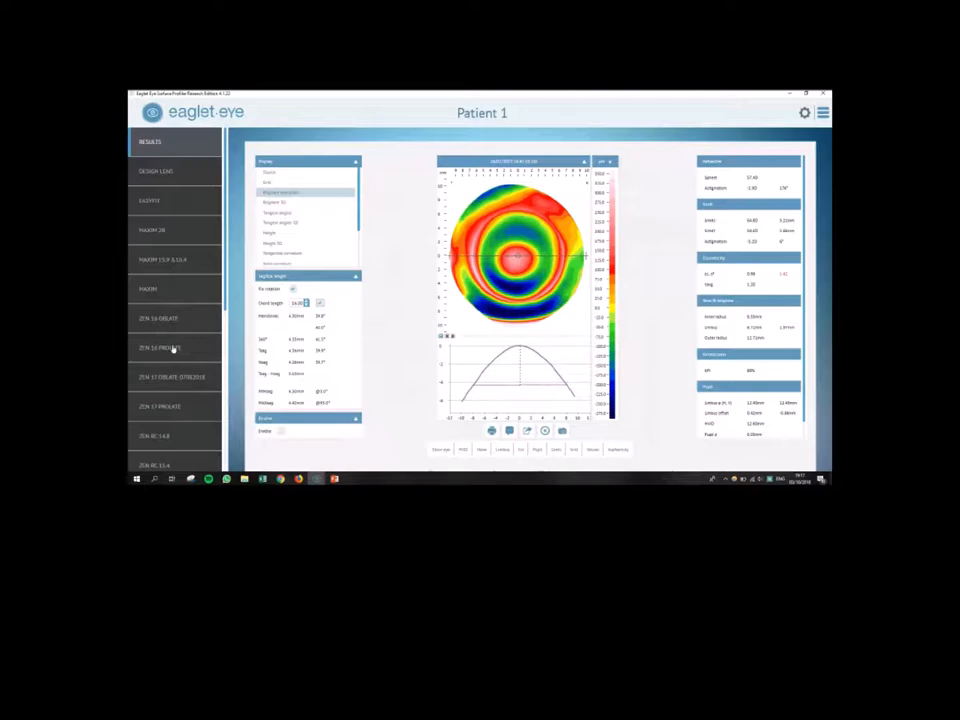
Step: Review the toric eye's meridian sagittal heights at the chosen chord
click(160, 347)
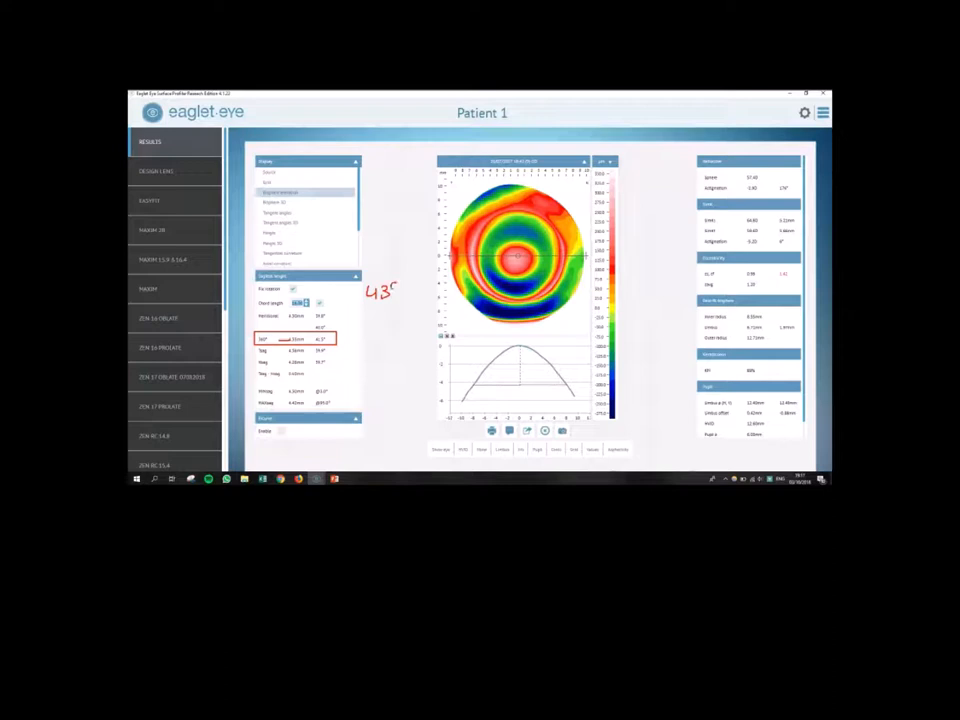
drag(375, 313, 448, 308)
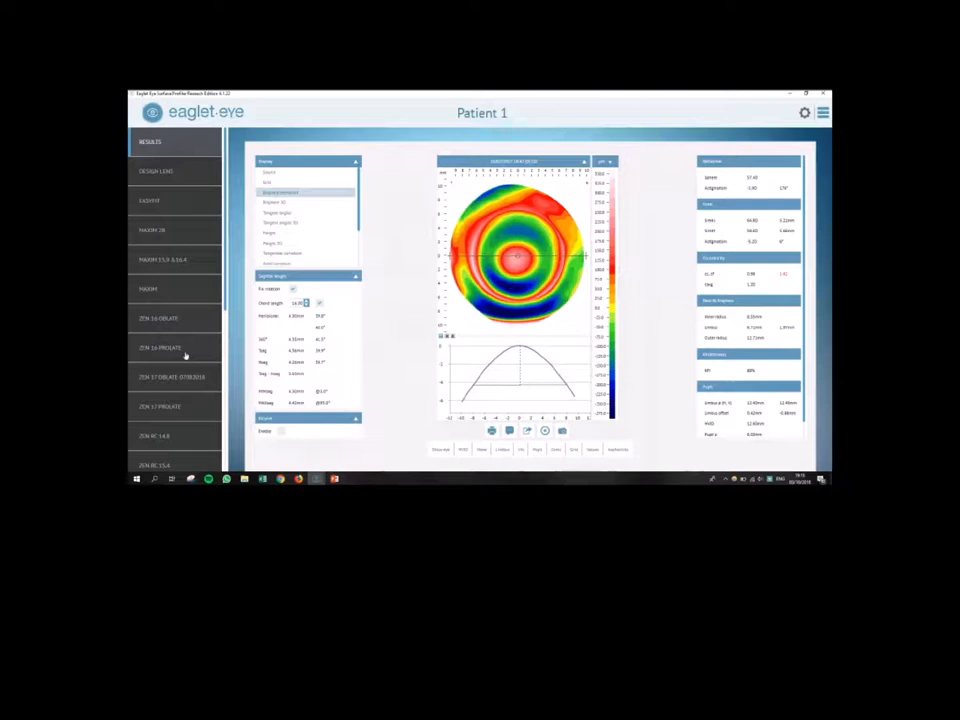
click(167, 347)
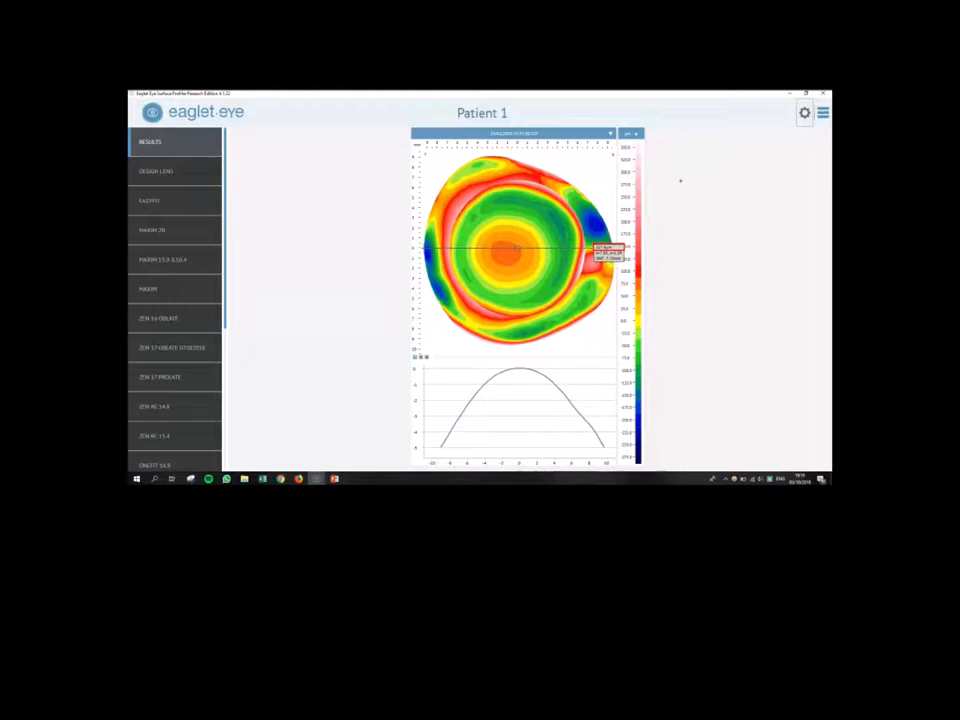
Step: Enter 360 while reading heights on the irregular eye's enlarged map
text(360)
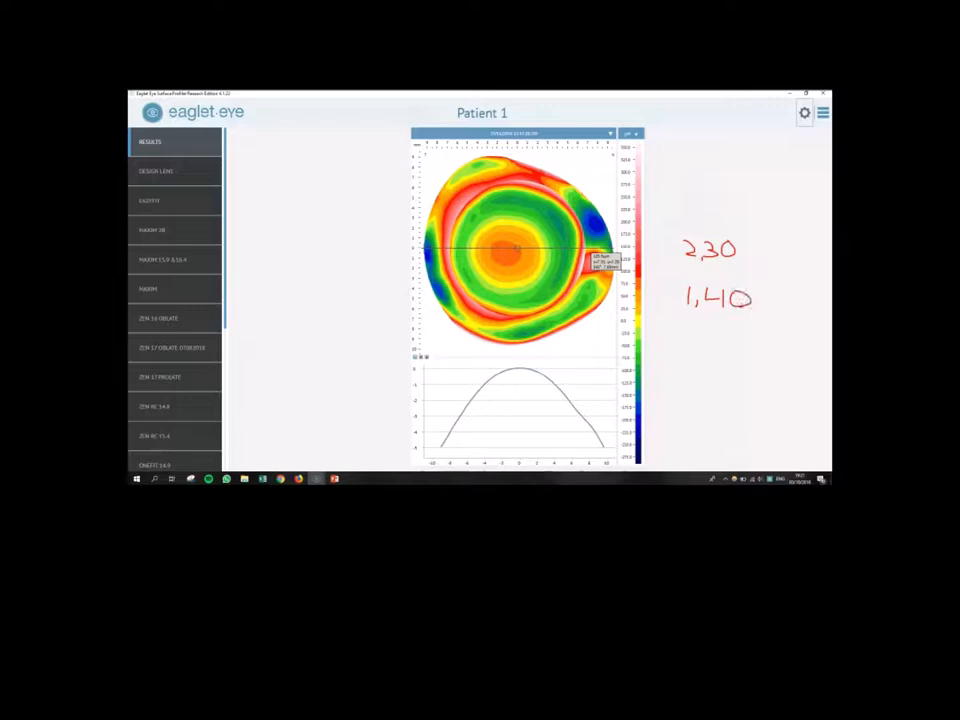
Step: Enter 'mm' while reading a lower point on the map's right edge
text(mm)
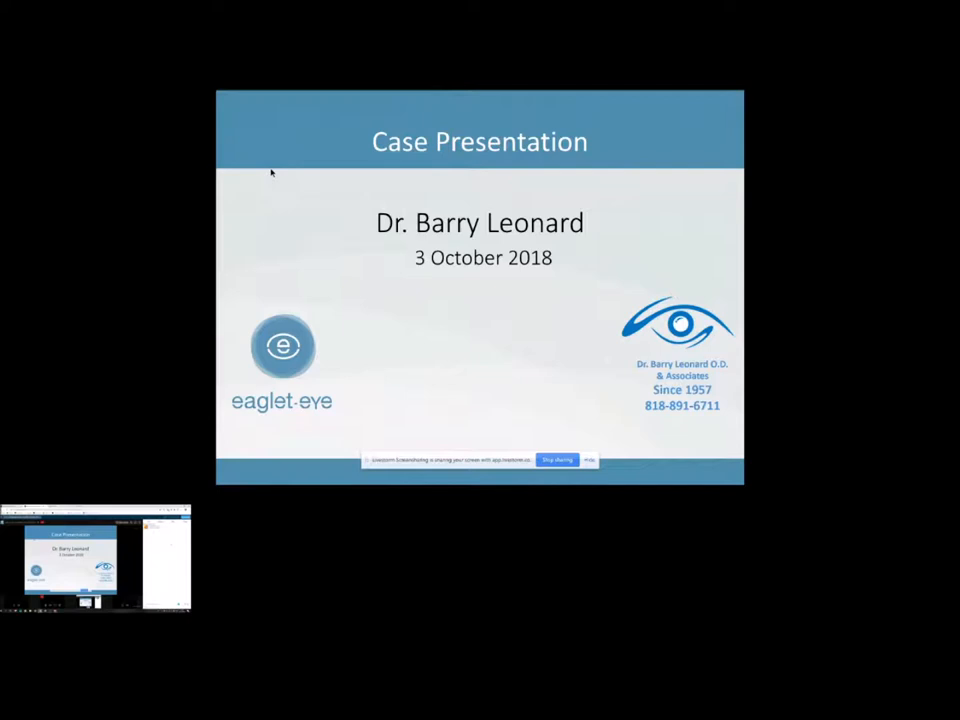
Step: Advance the slideshow to the Background slide about the keratoconus patient
key(Right)
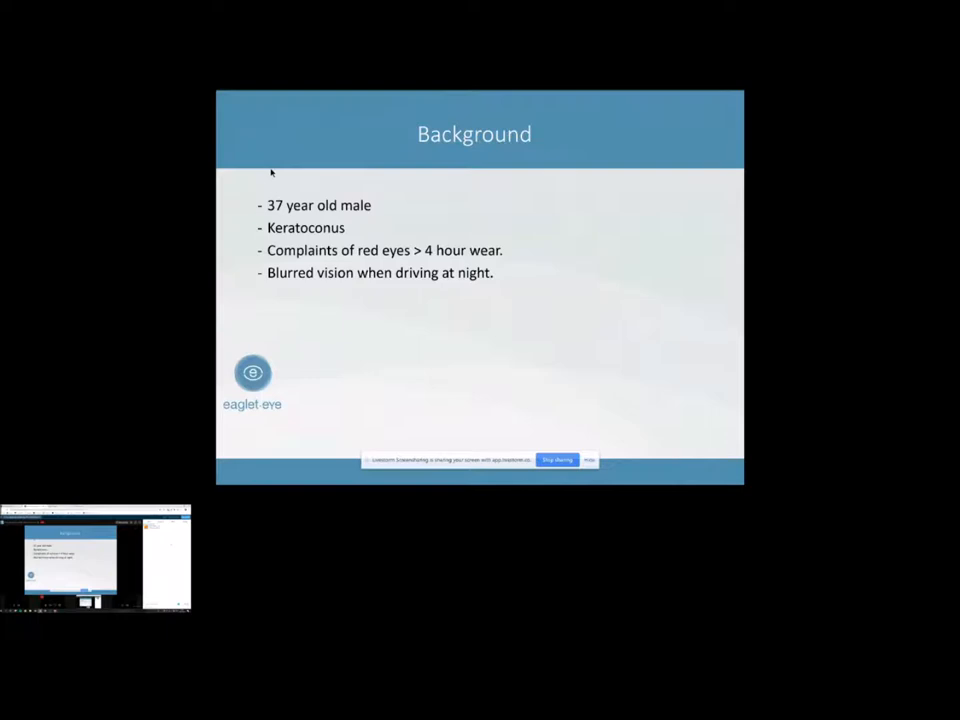